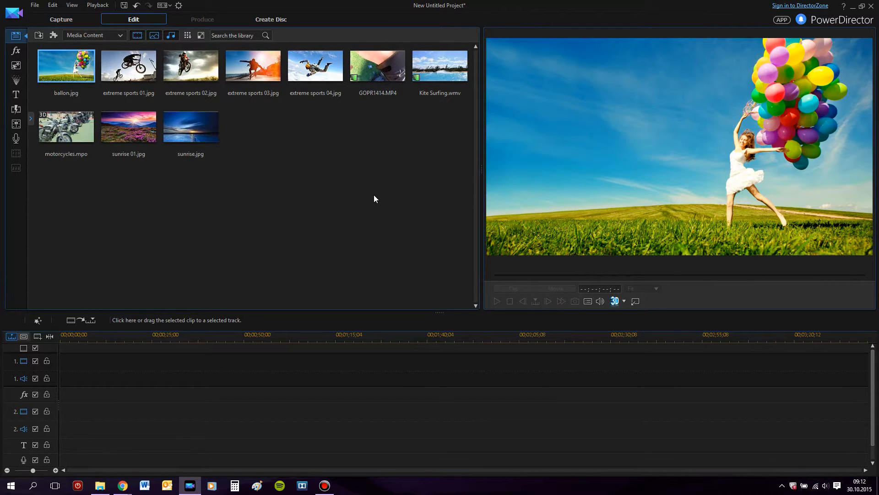
mouse_move(370, 168)
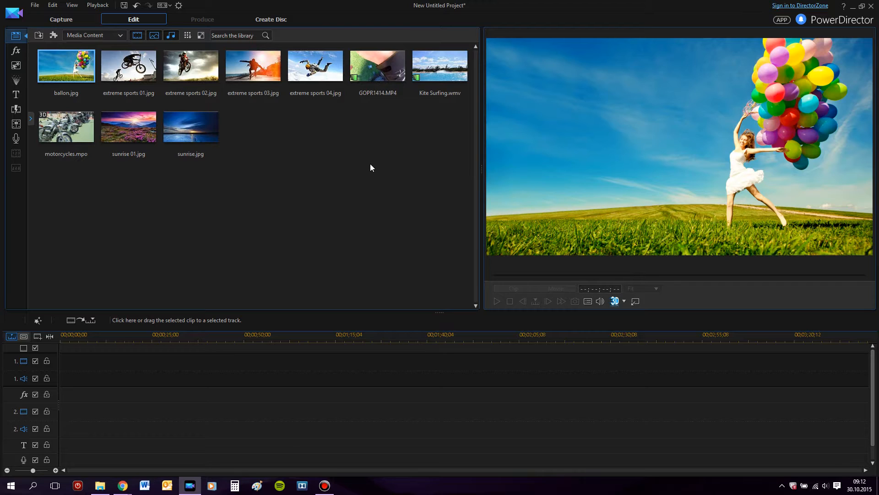
mouse_move(385, 219)
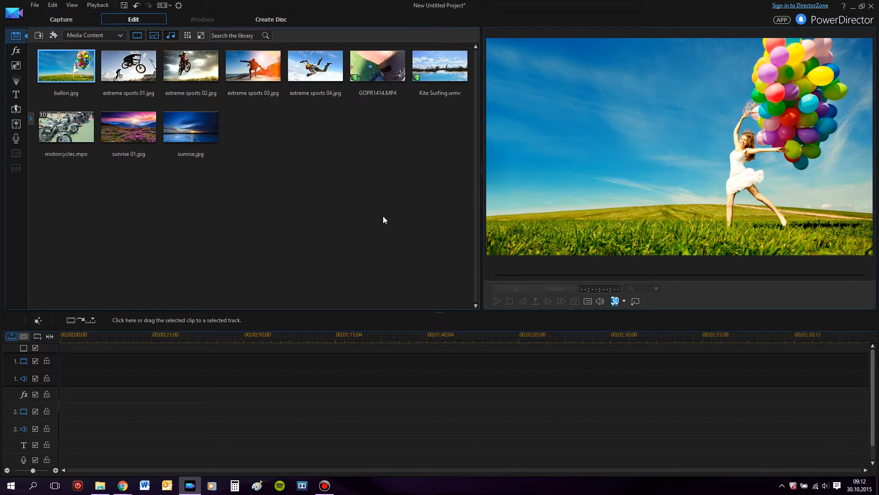
mouse_move(390, 224)
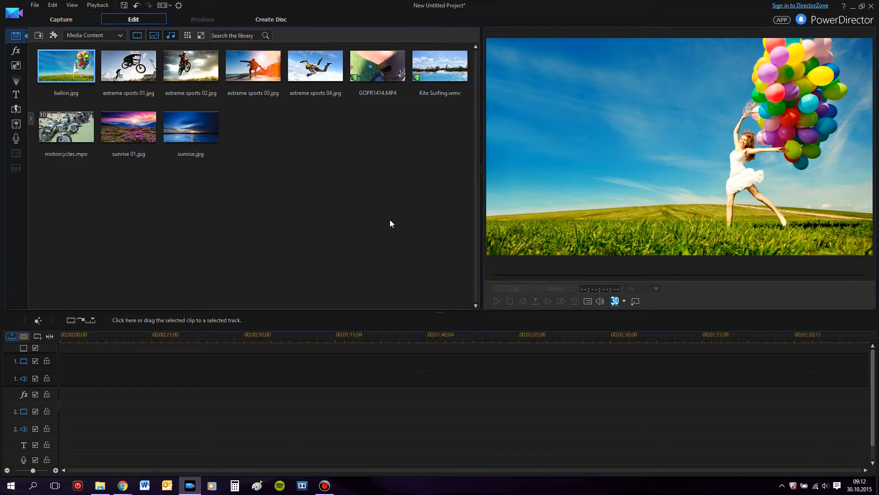
mouse_move(392, 227)
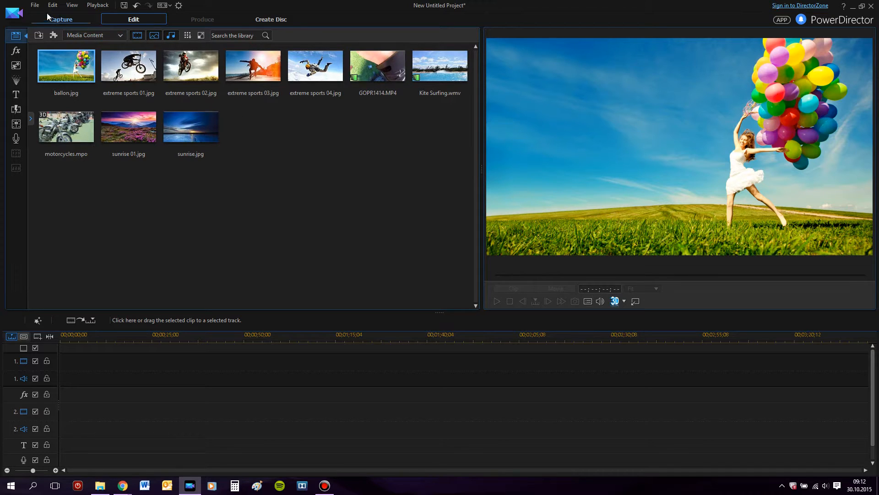
Bring up the Edit menu over the new untitled project
left_click(52, 6)
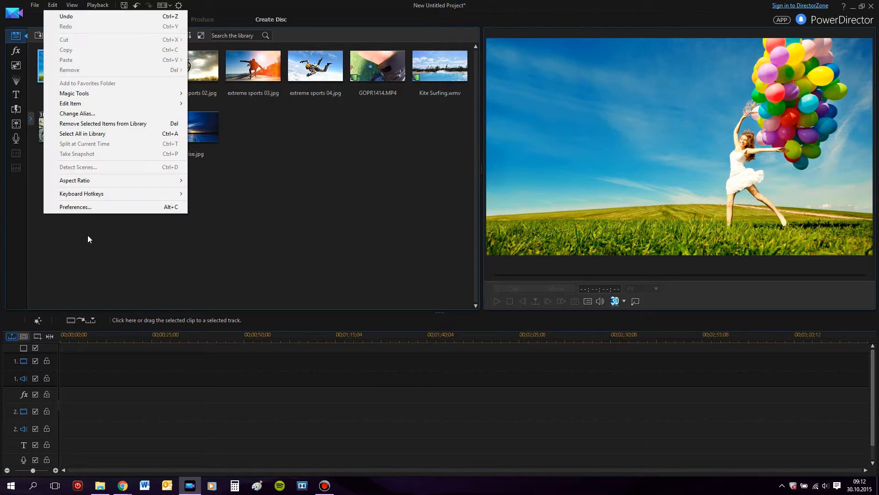
Set the timeline frame rate to 60 FPS (NTSC) in General preferences and confirm
left_click(75, 206)
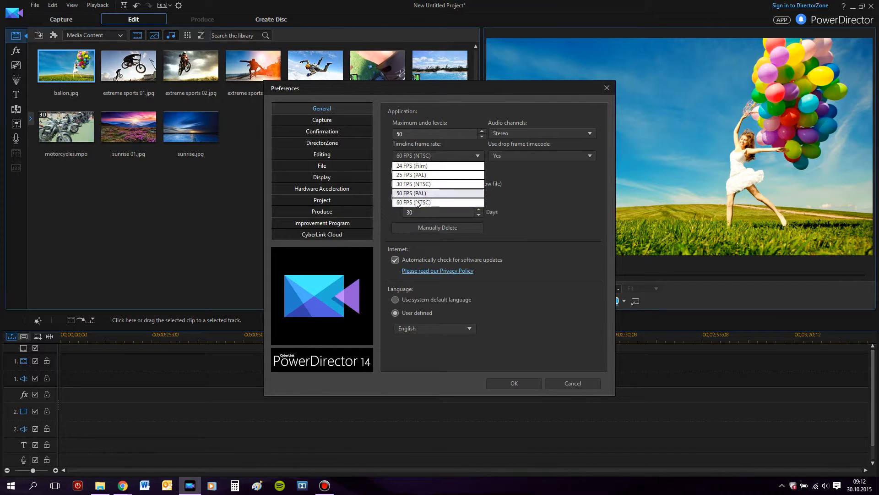
left_click(414, 201)
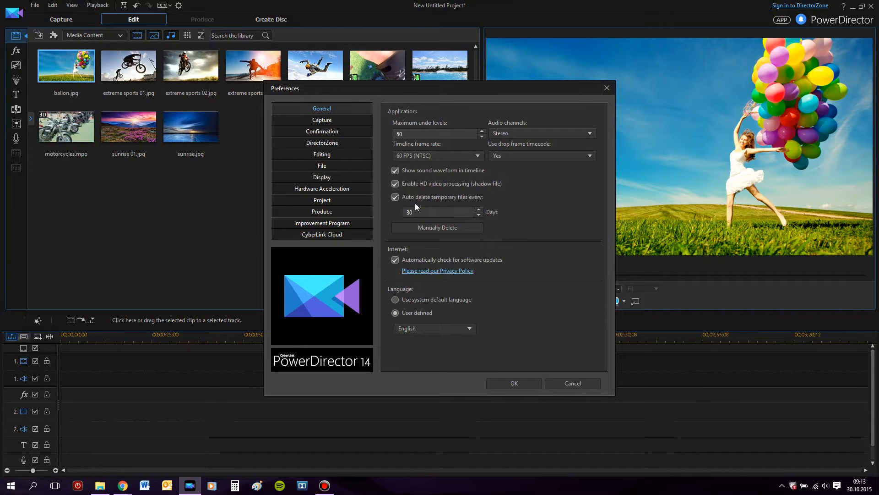
left_click(513, 383)
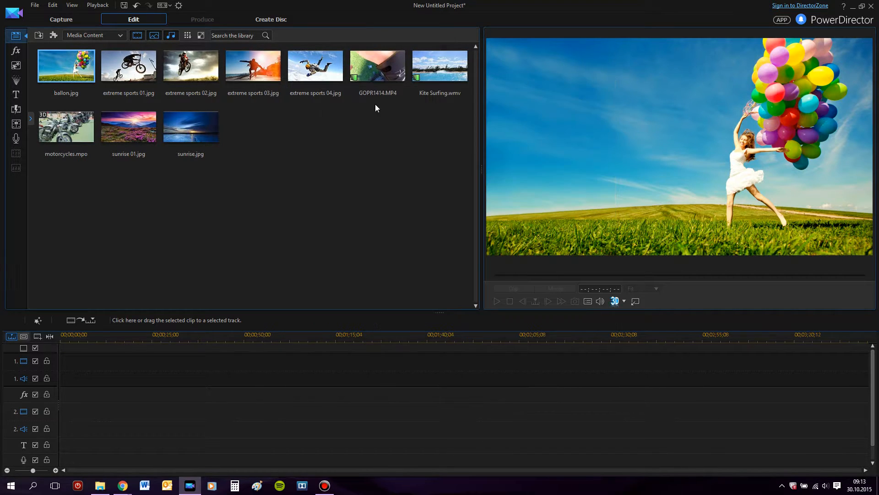
Place GOPR1414.MP4 on the timeline, dismissing the frame rate conflict warning
left_click_drag(377, 65, 459, 369)
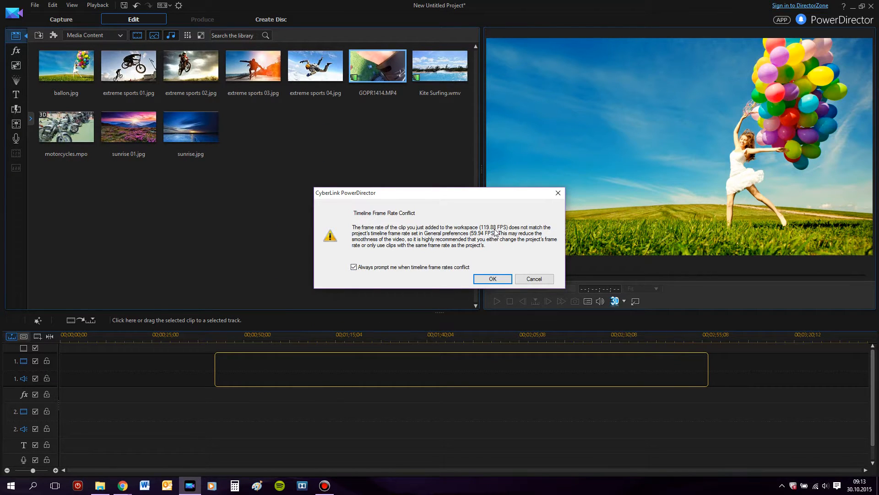
left_click(491, 278)
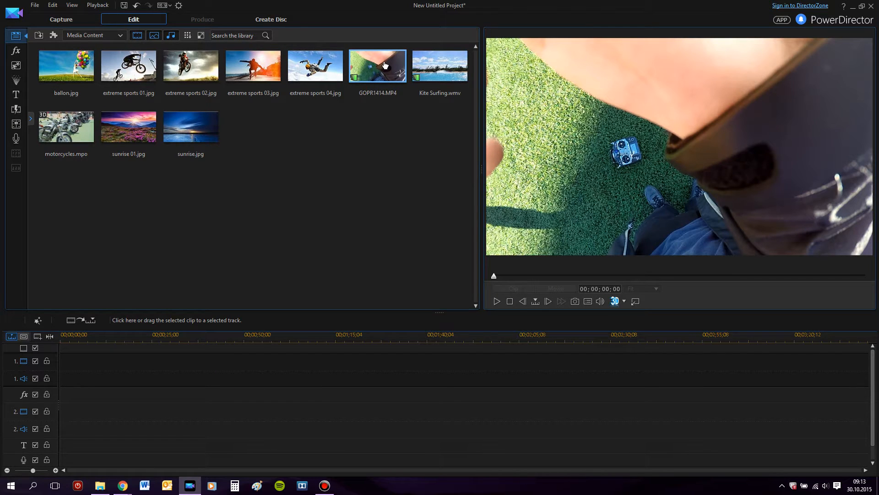
mouse_move(95, 18)
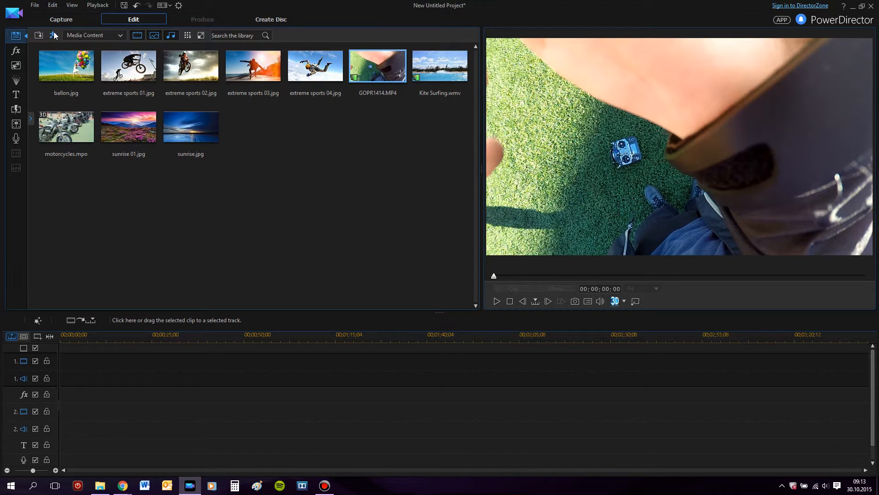
Launch Action Camera Center from the plugins list for the GoPro clip
left_click(53, 34)
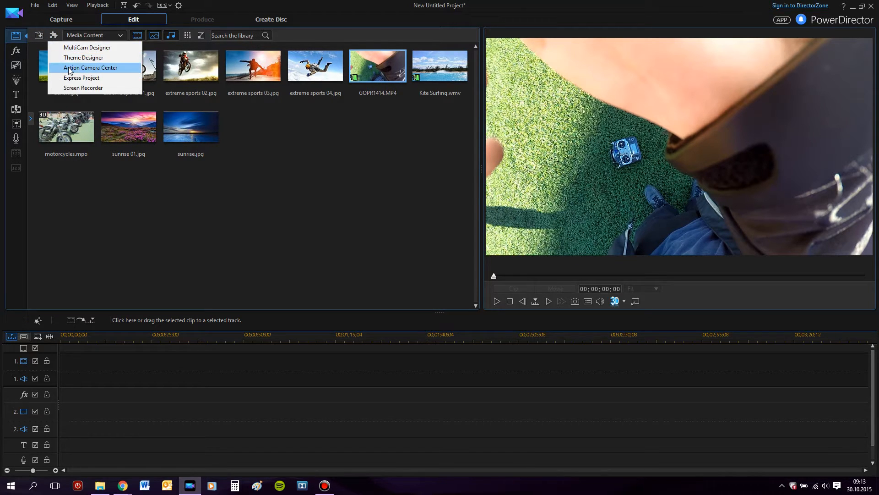
left_click(261, 164)
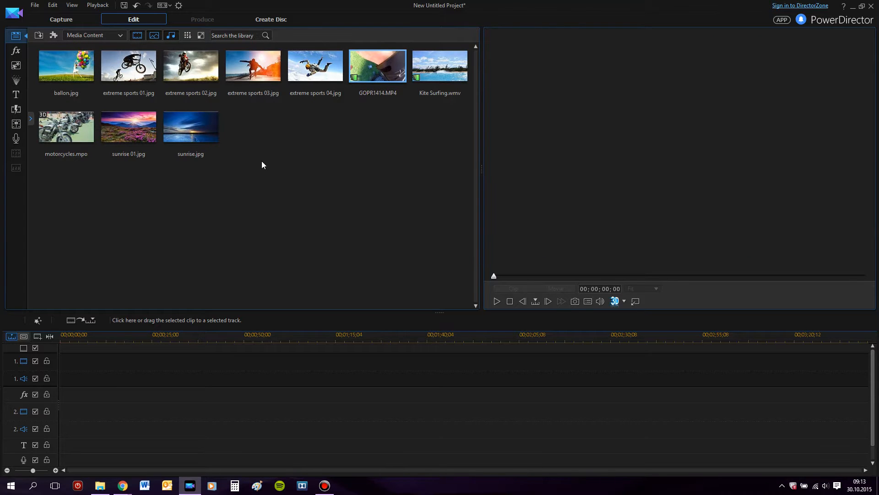
double_click(376, 66)
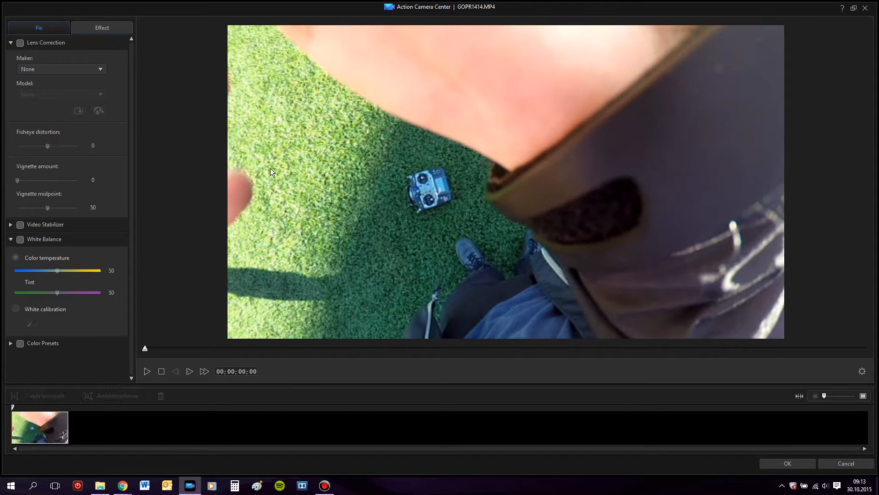
Create a roughly 2.6-second time shift section near the start of the clip under Effect
left_click(102, 27)
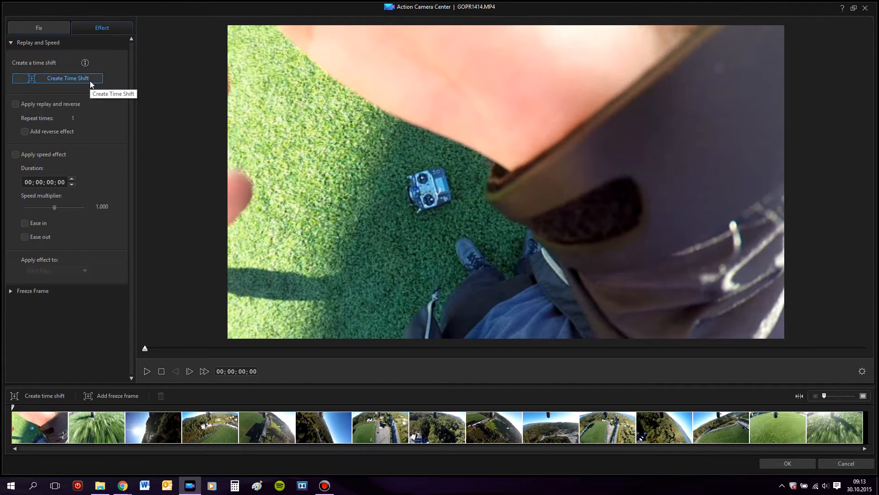
mouse_move(82, 82)
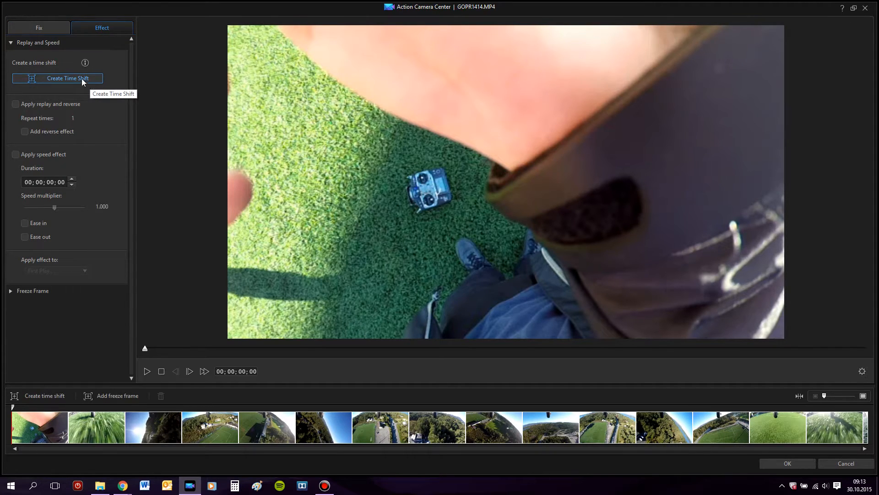
mouse_move(44, 396)
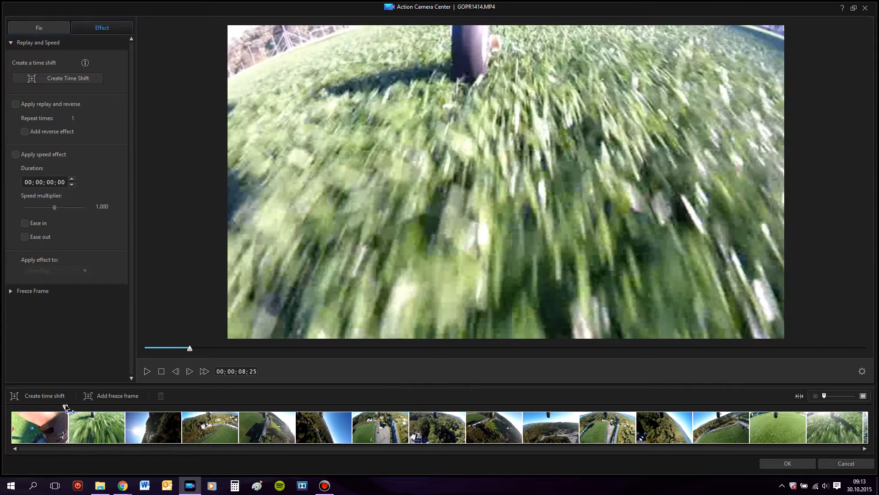
left_click(79, 426)
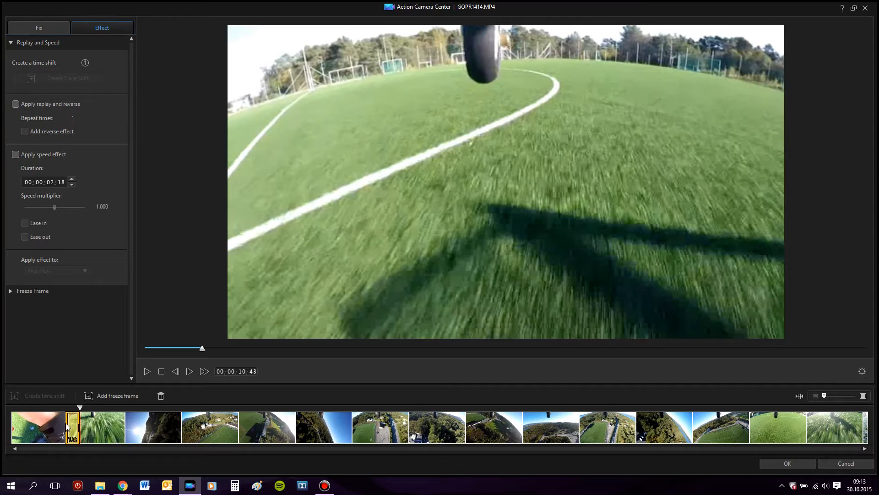
Enable the speed effect, slow the time shift to about 0.25× and preview it
left_click(15, 154)
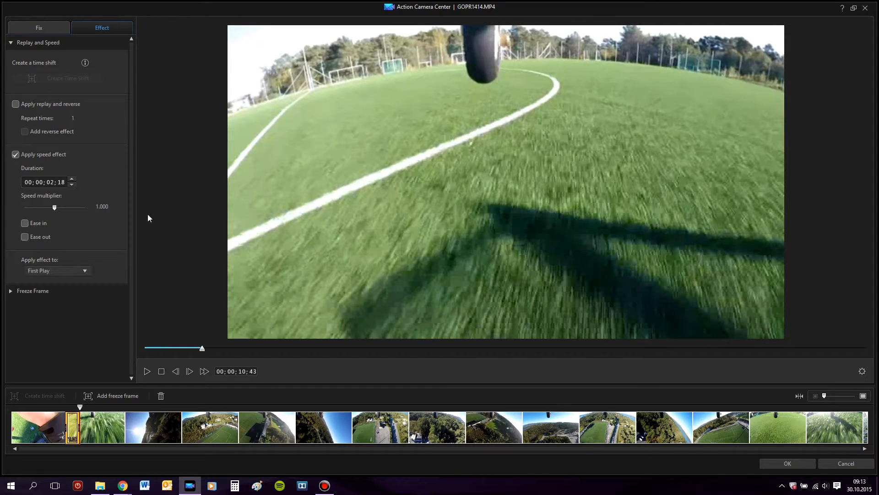
left_click_drag(54, 207, 62, 207)
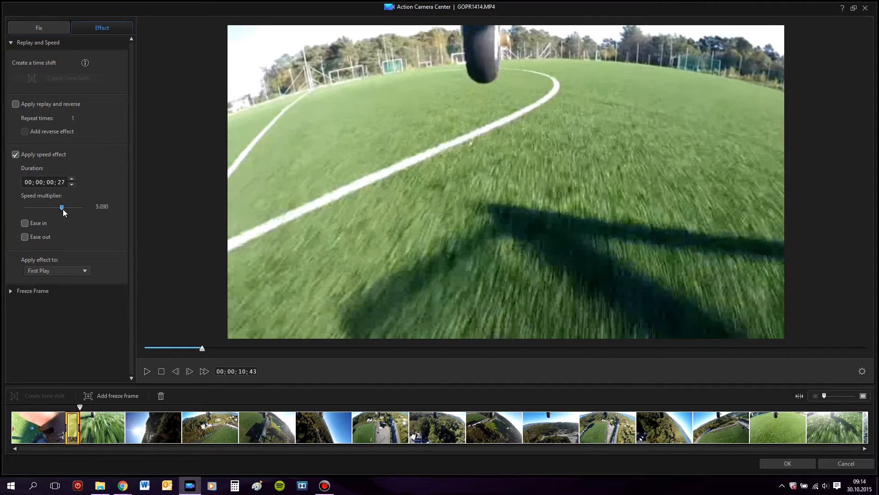
left_click_drag(62, 207, 41, 207)
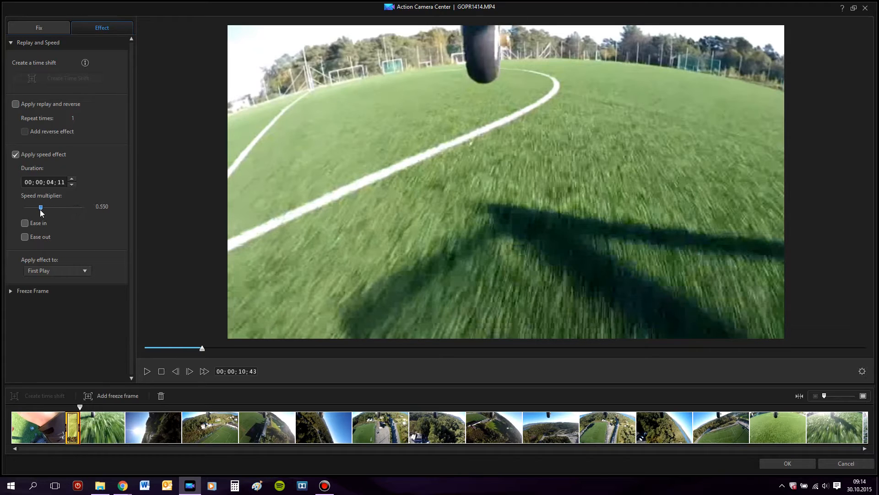
left_click_drag(40, 207, 33, 207)
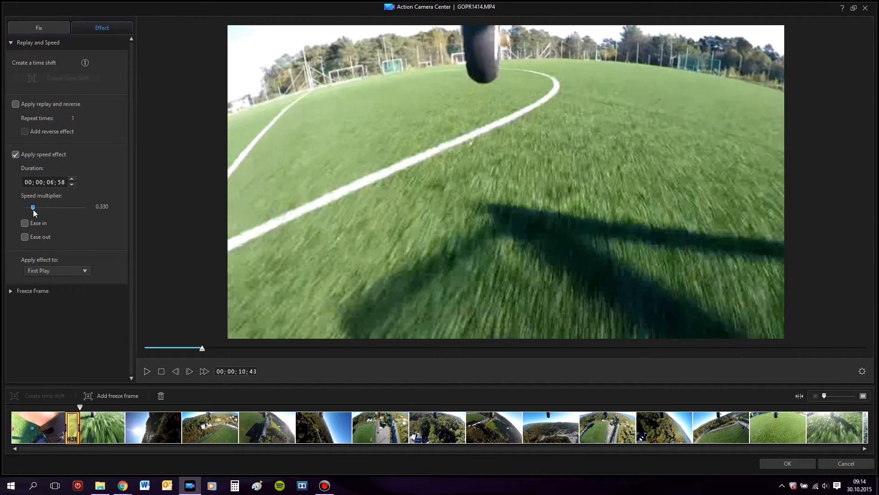
left_click_drag(33, 207, 30, 207)
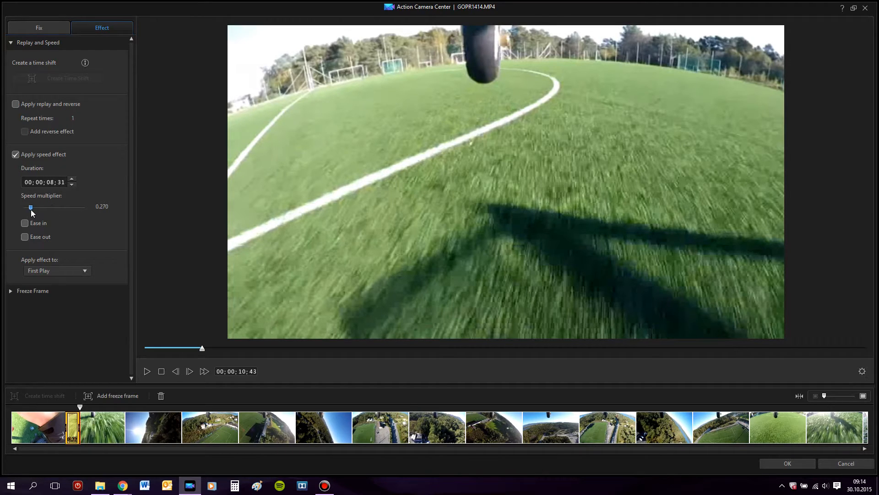
left_click_drag(31, 207, 29, 207)
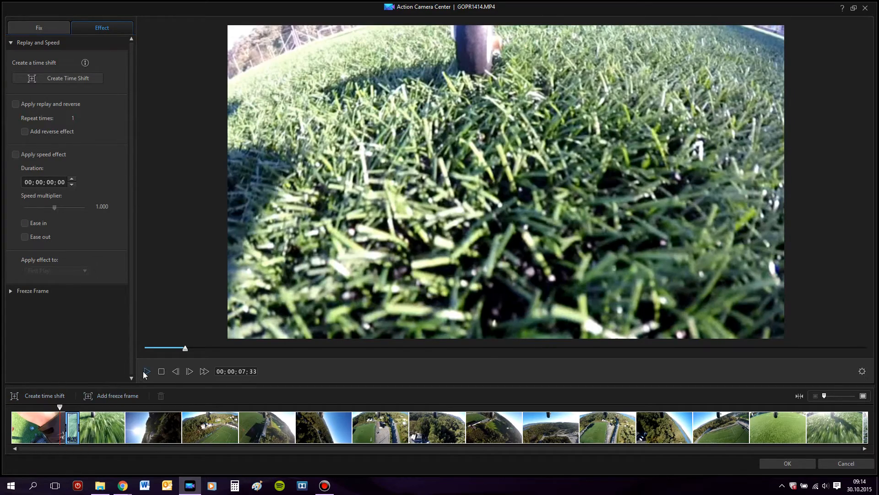
left_click(146, 371)
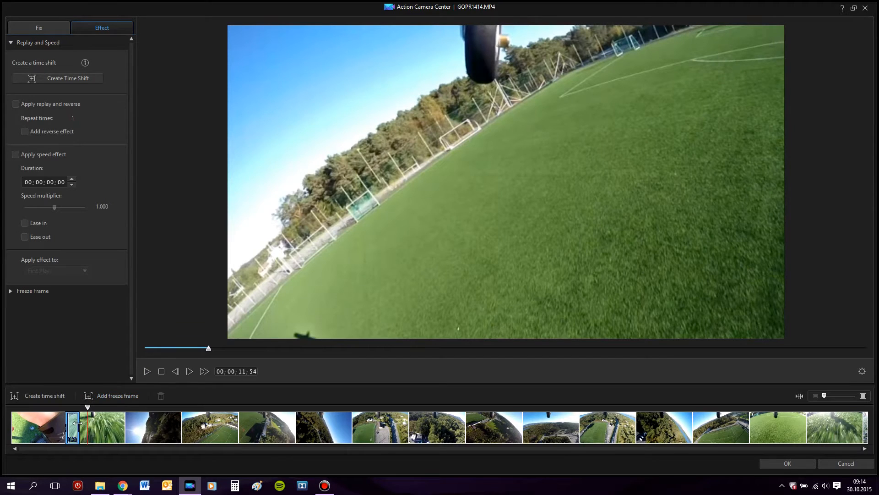
Add replay with a reverse effect to the 0.25× time shift and preview it
left_click(15, 154)
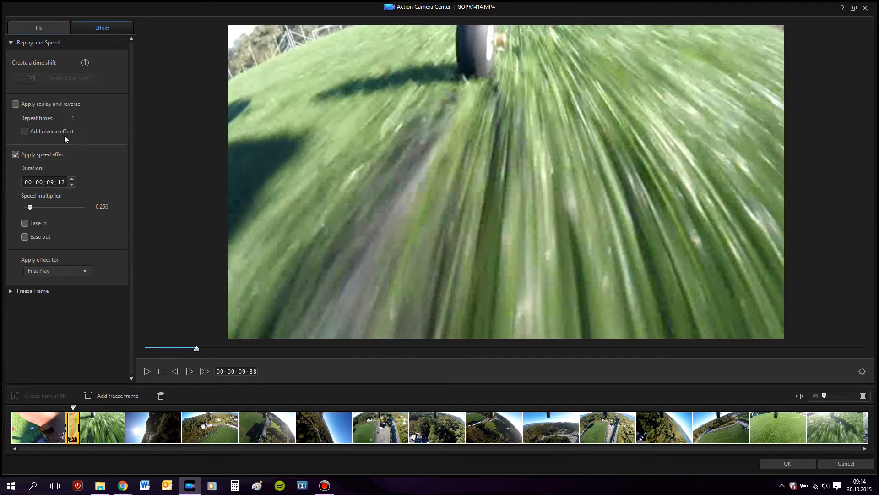
left_click(15, 104)
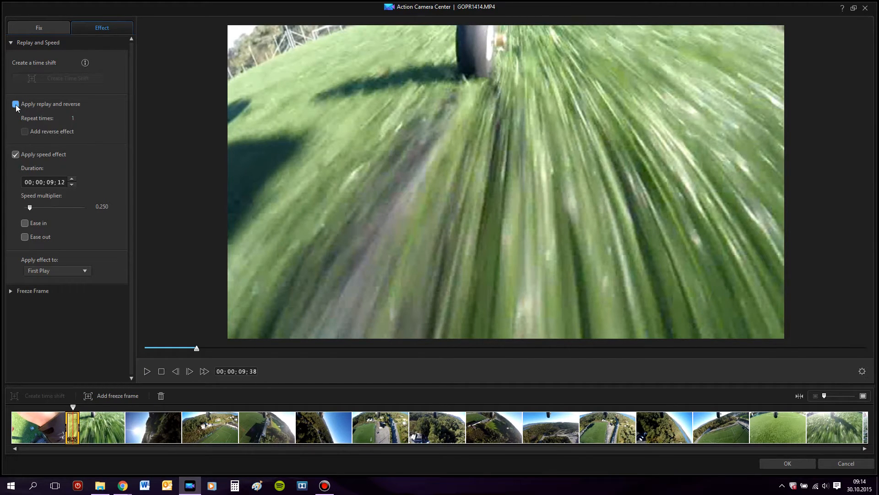
left_click(25, 131)
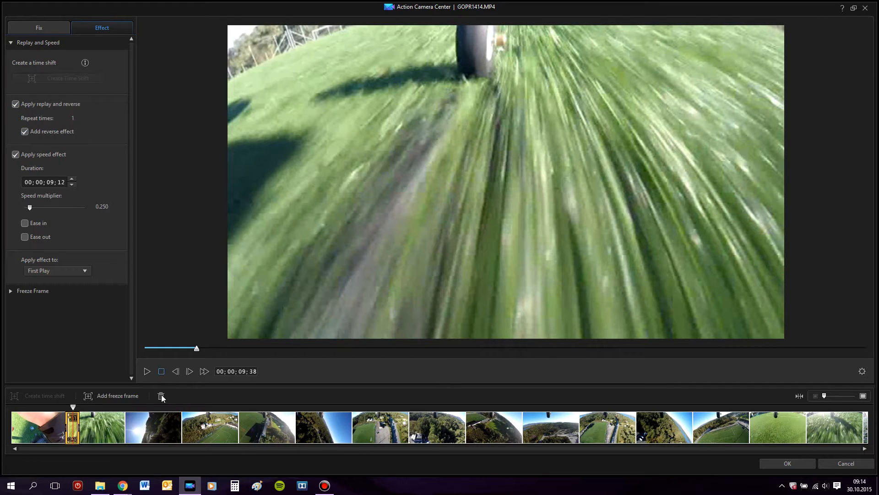
left_click(161, 396)
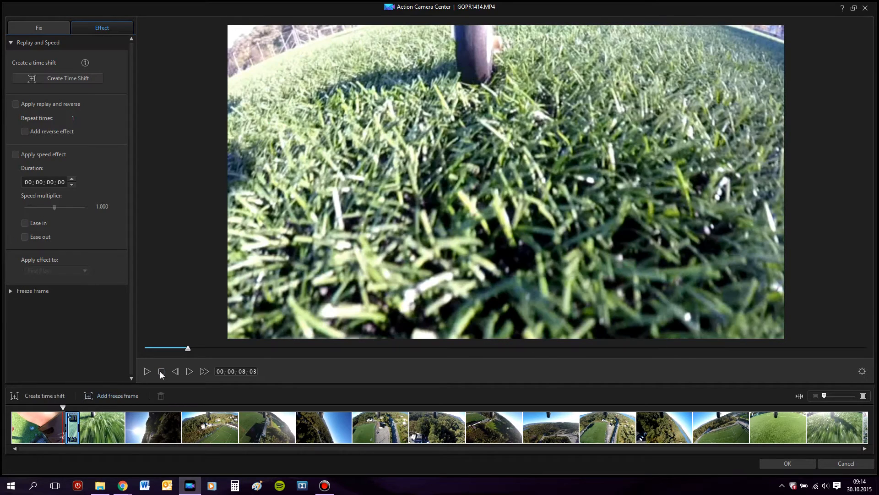
left_click(147, 371)
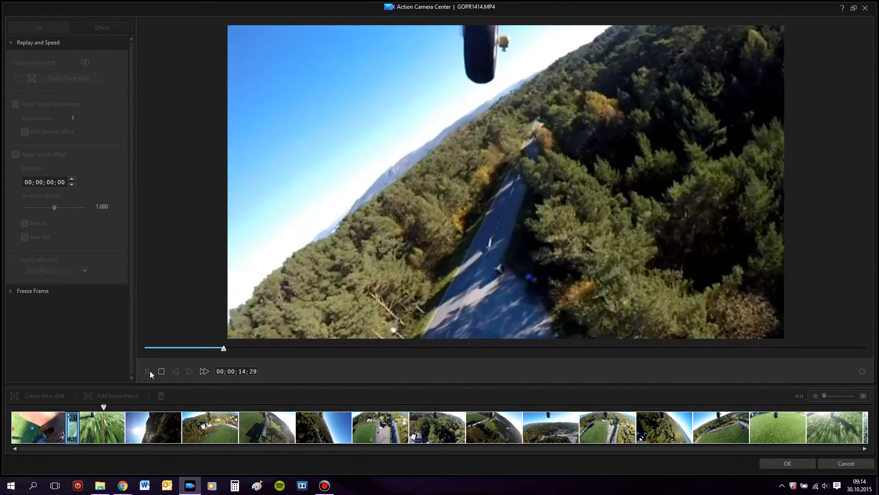
Pause the preview and move to the Fix settings for lens and colour correction
left_click(146, 371)
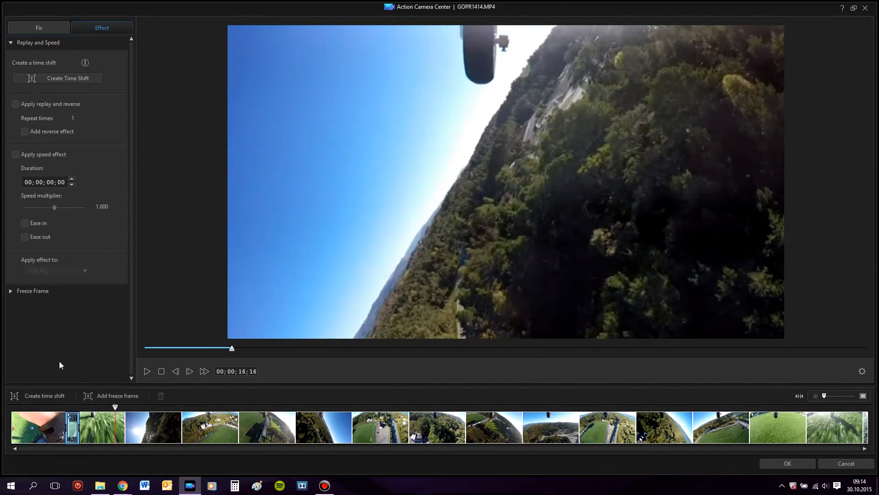
left_click(33, 290)
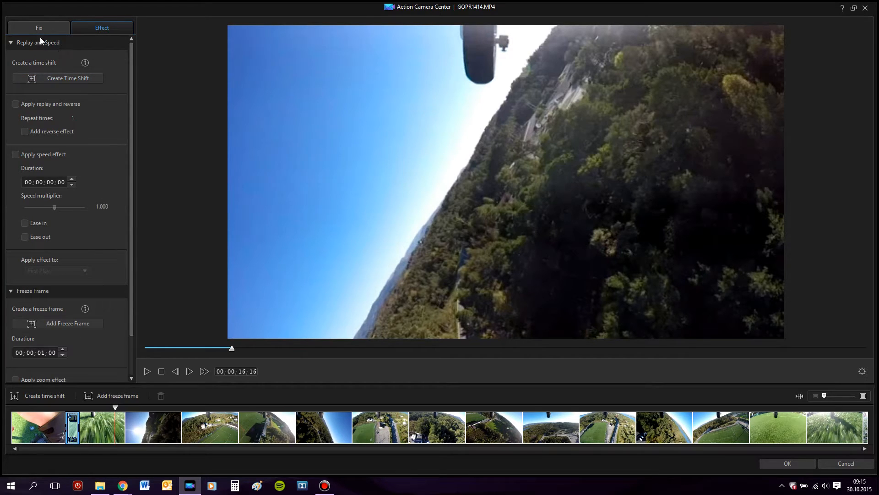
left_click(39, 28)
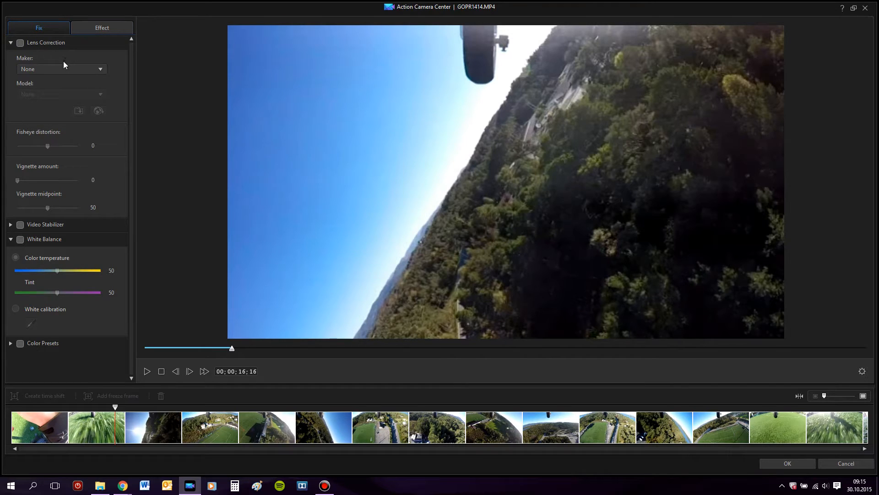
mouse_move(292, 331)
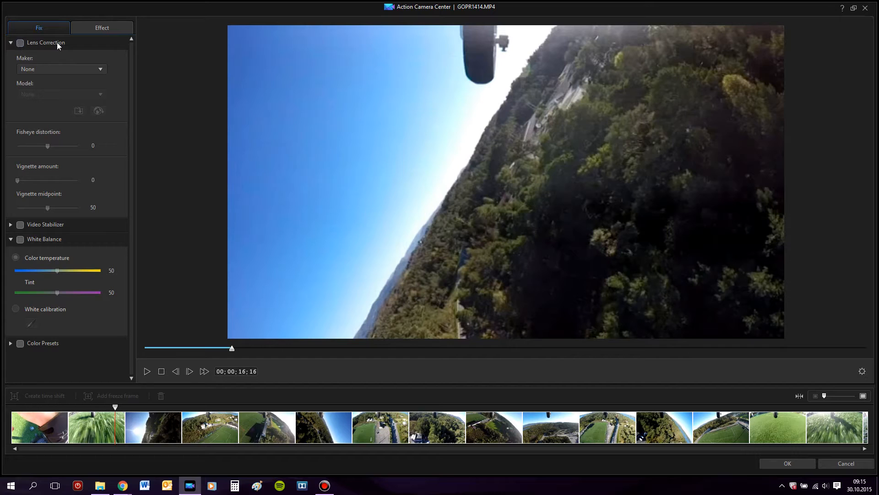
mouse_move(149, 79)
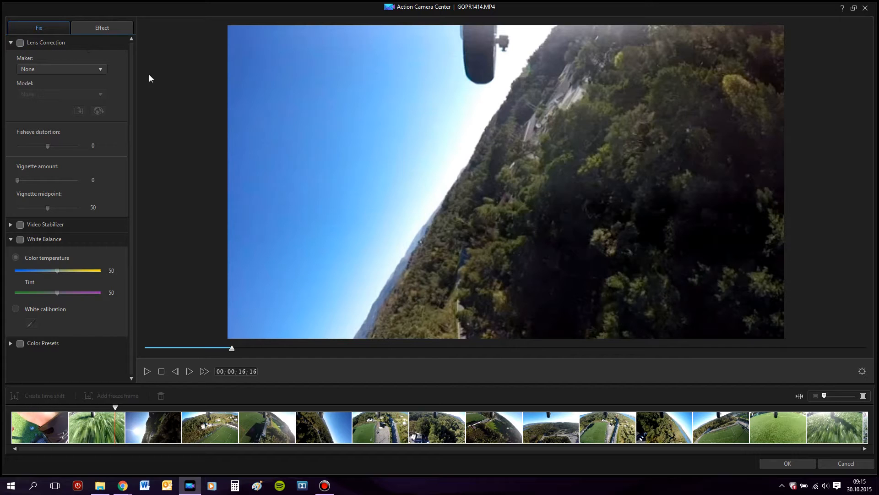
Set lens correction to the GoPro HERO3 camera profile
left_click(20, 43)
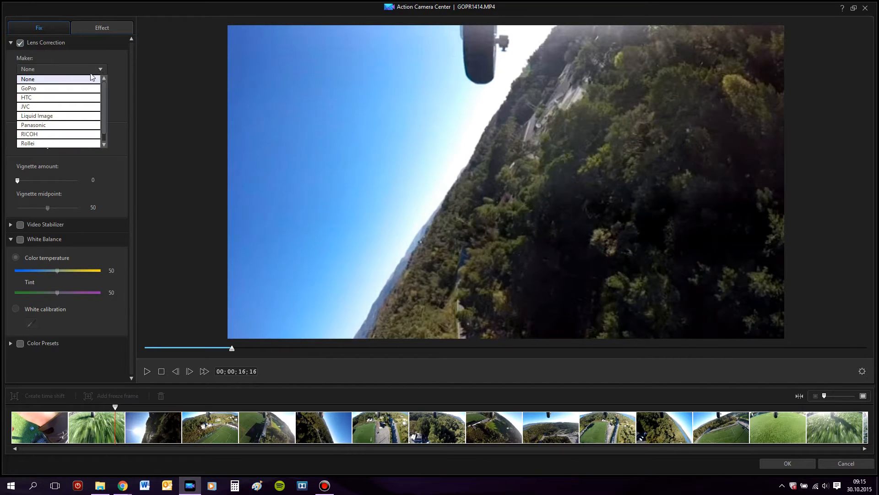
left_click(28, 88)
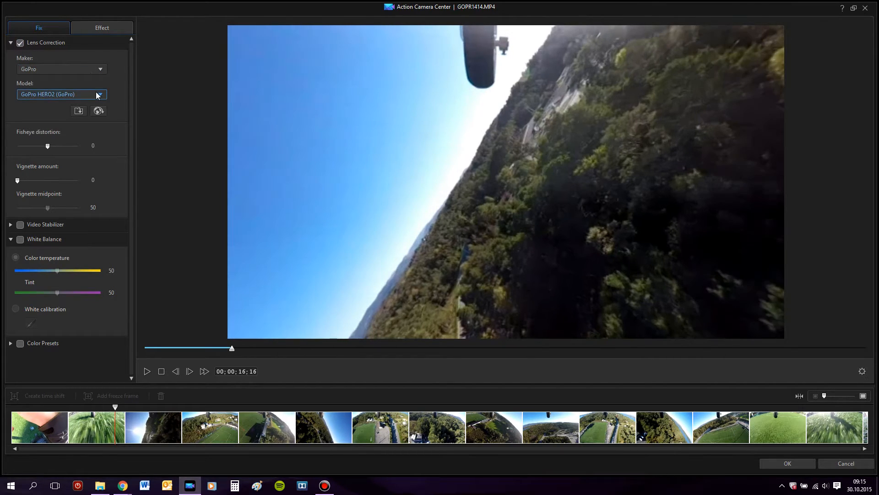
left_click(99, 93)
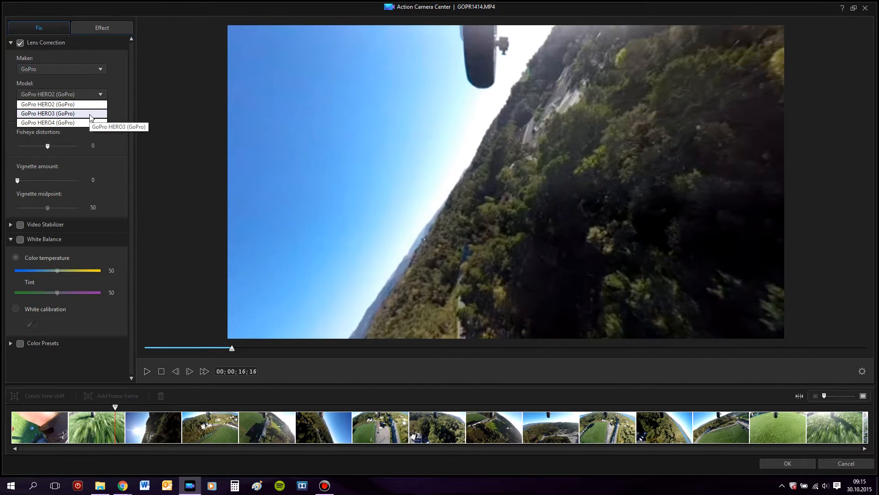
left_click(47, 112)
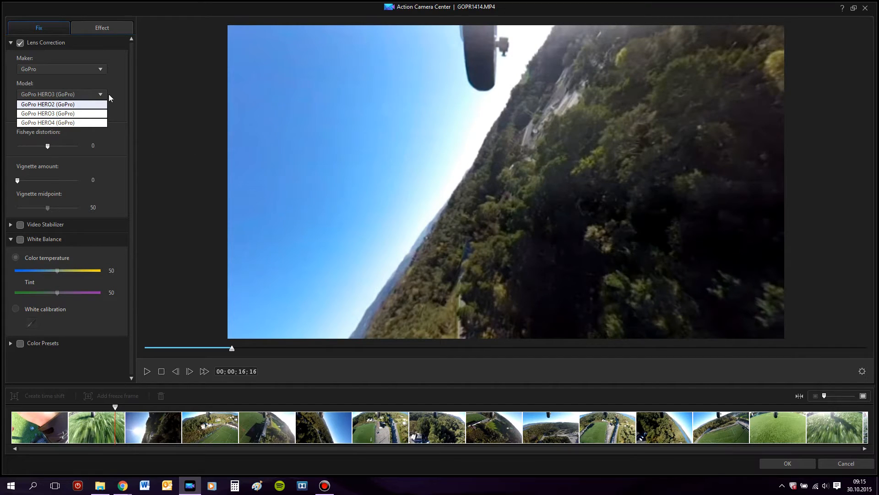
left_click(47, 113)
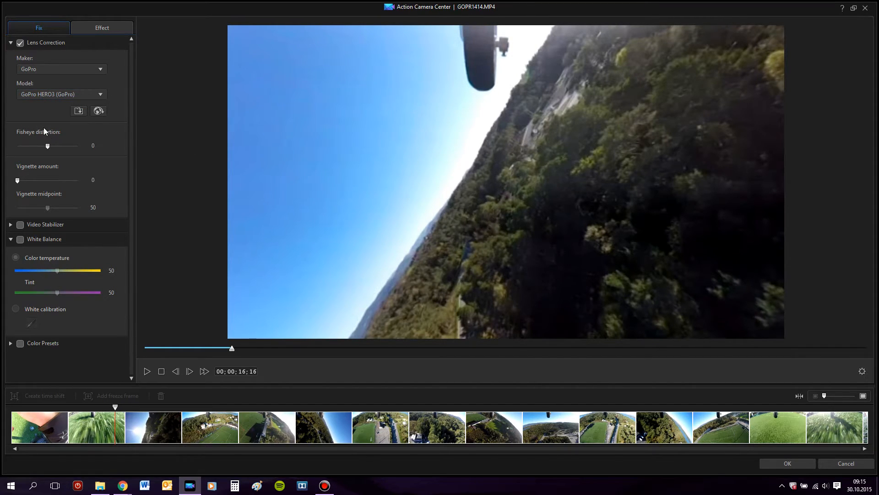
Toggle lens correction off and on while previewing, then enable Video Stabilizer at strength 50
left_click(20, 44)
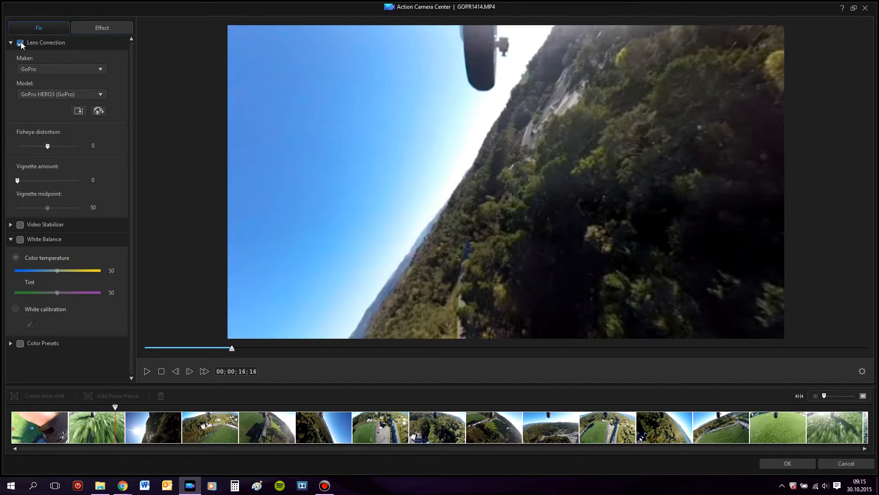
left_click(19, 43)
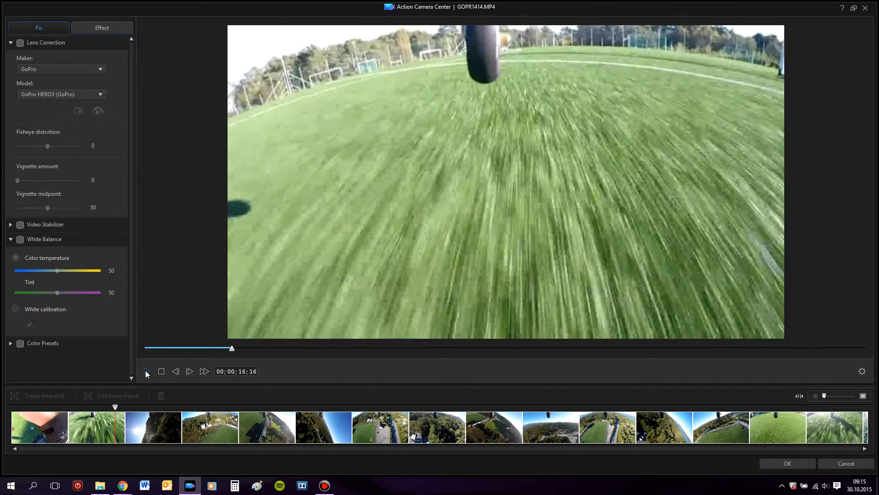
left_click(146, 371)
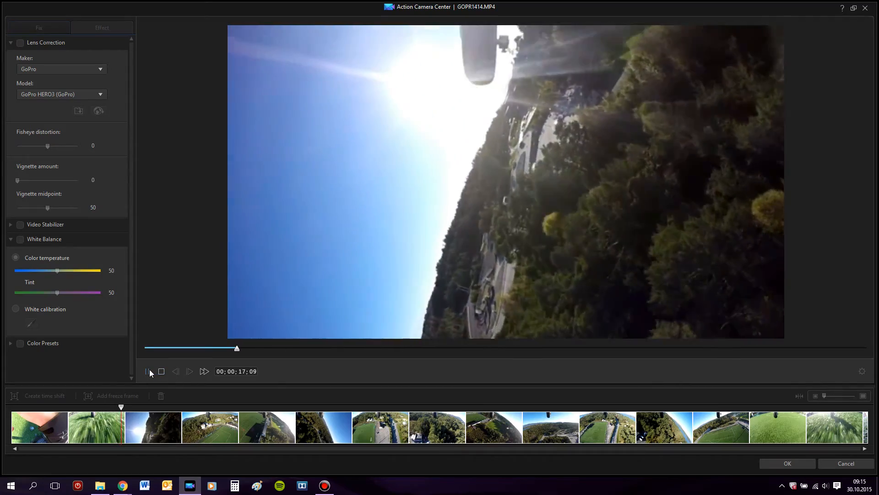
left_click(147, 371)
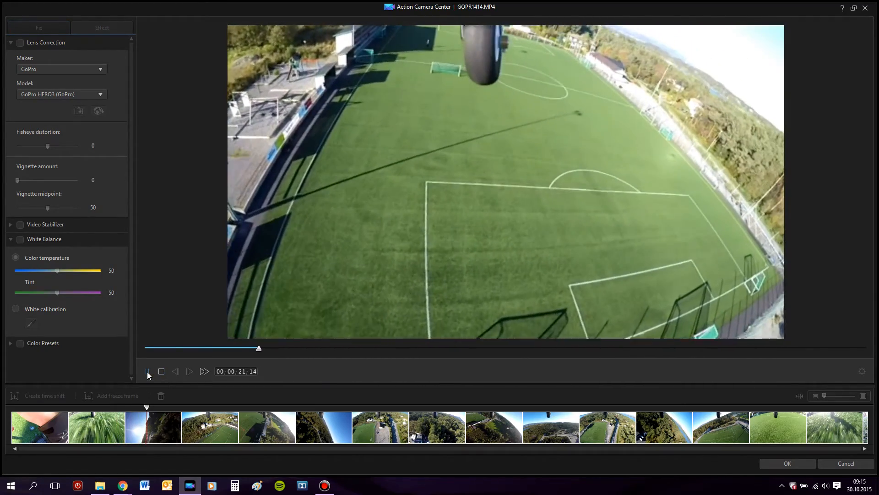
left_click(147, 371)
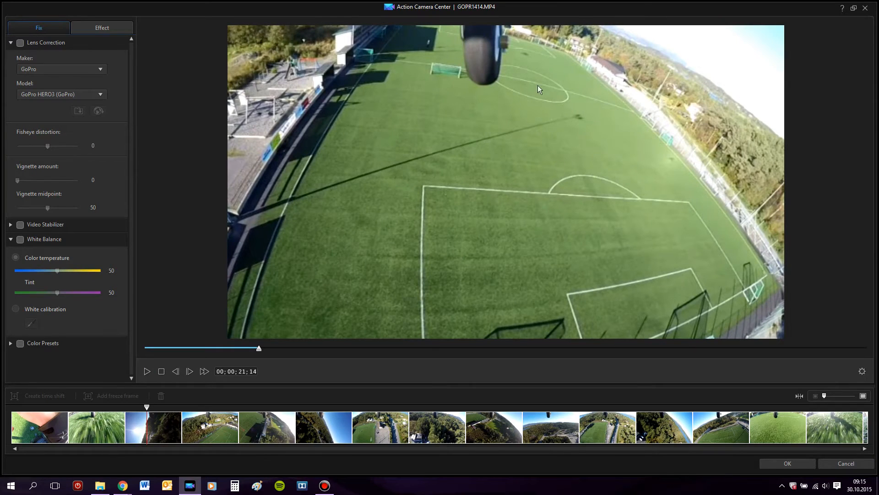
mouse_move(575, 95)
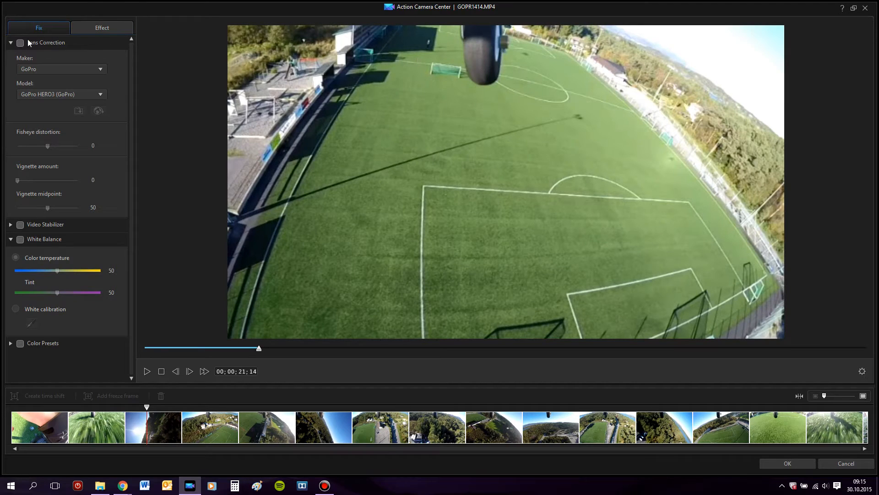
left_click(20, 44)
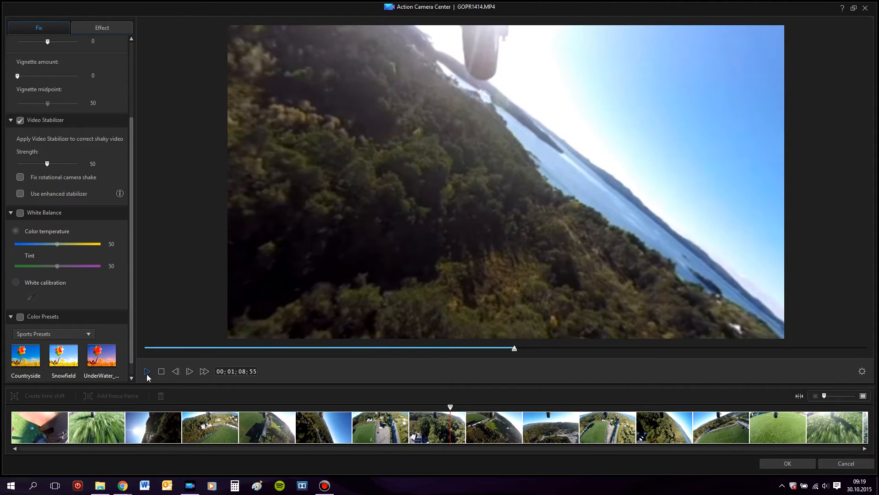
left_click(147, 371)
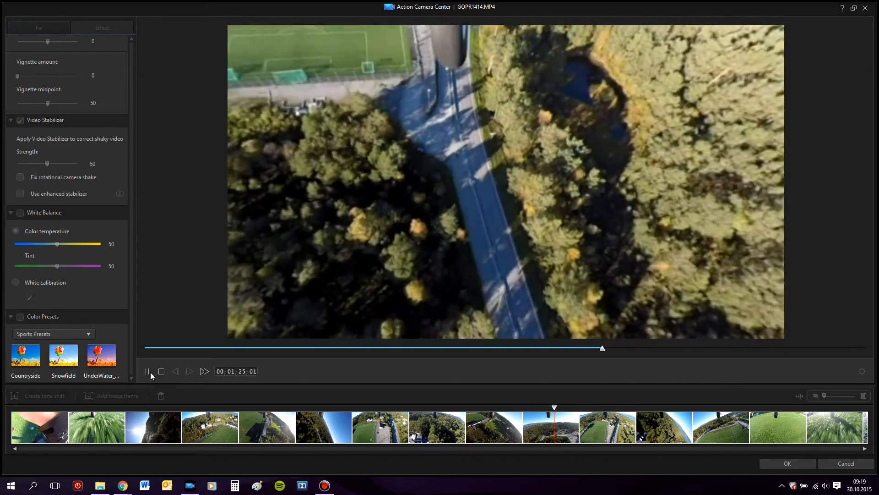
mouse_move(149, 371)
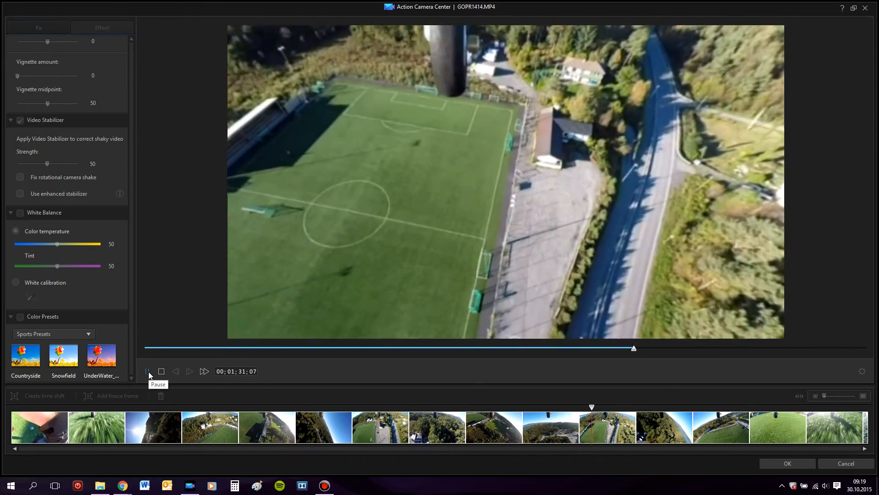
left_click(148, 371)
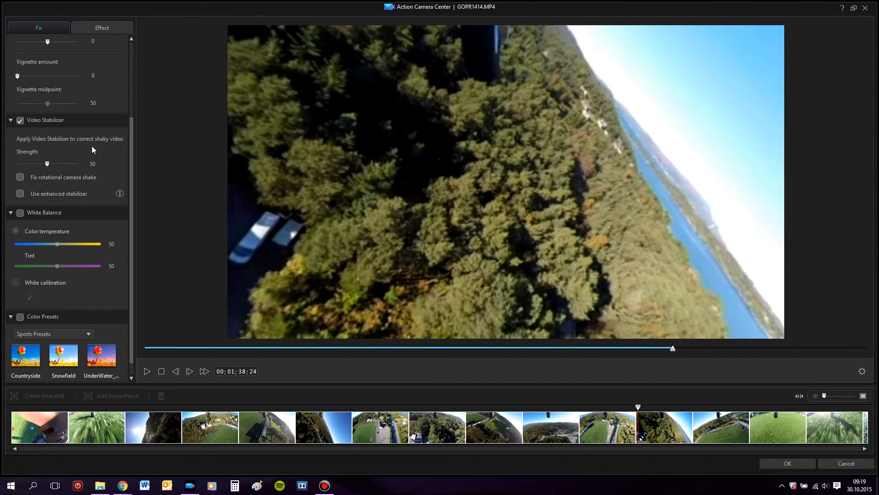
Enable White Balance with White calibration and bring up its calibration window
scroll("down", 3)
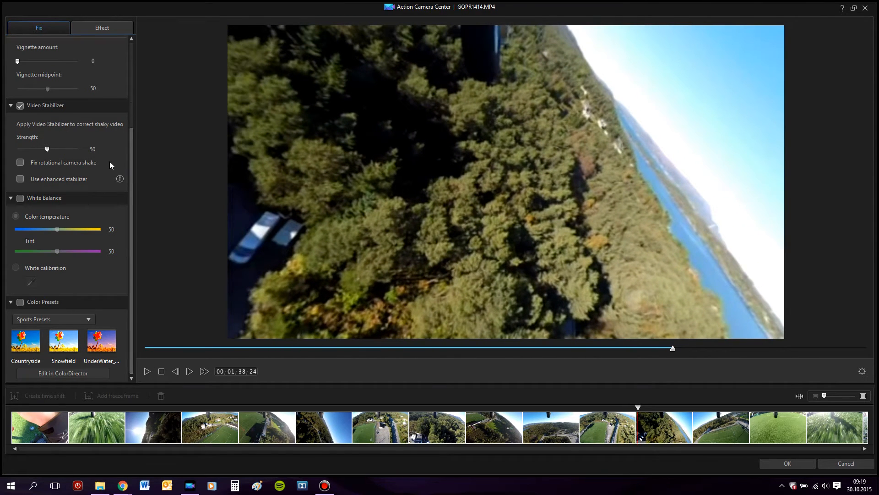
mouse_move(53, 234)
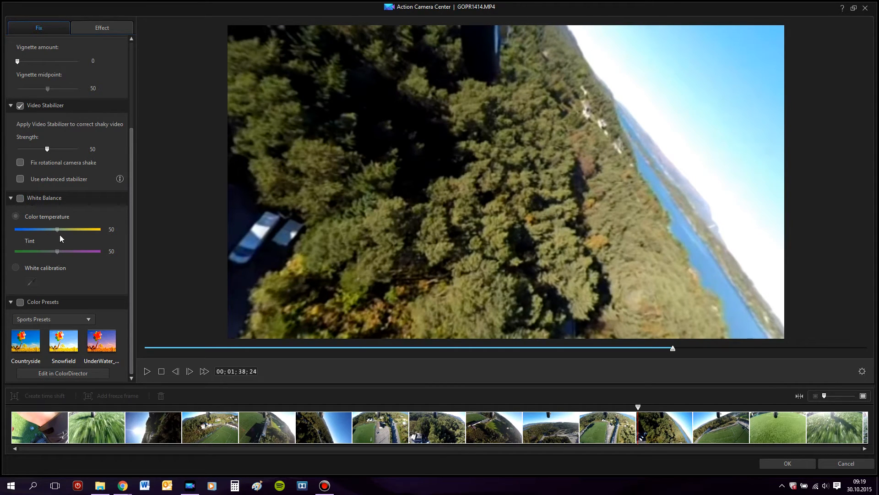
mouse_move(30, 284)
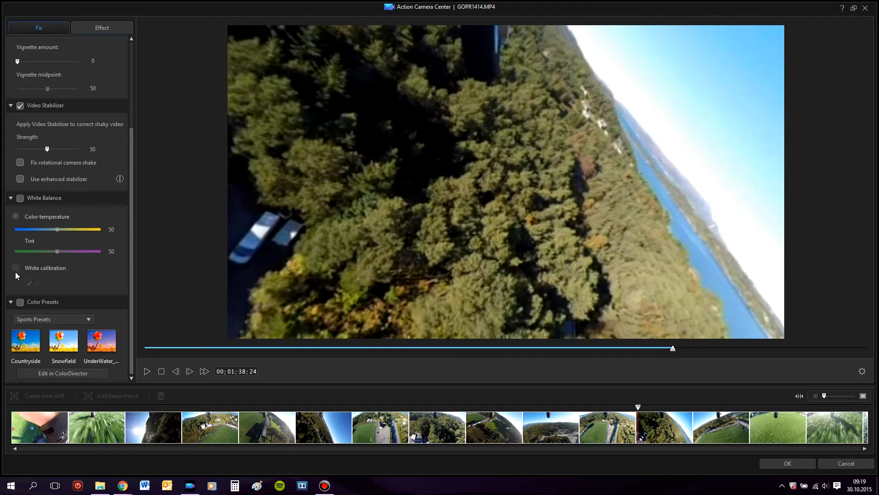
left_click(19, 198)
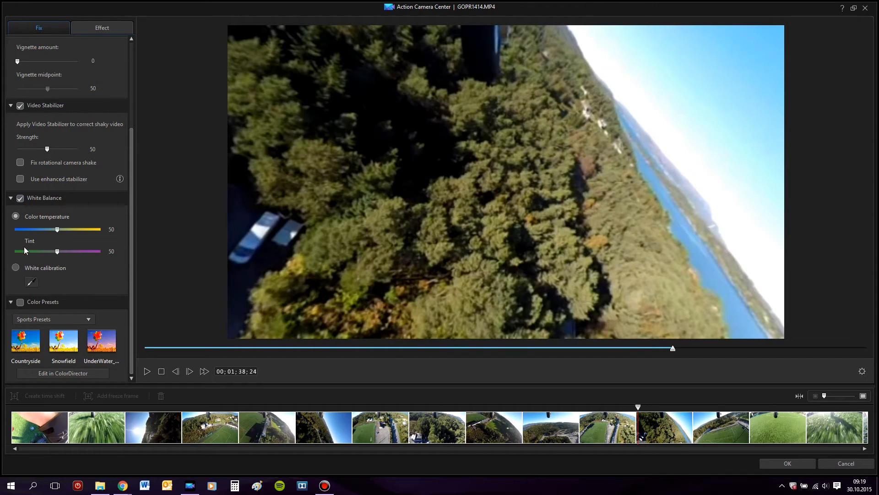
left_click(15, 267)
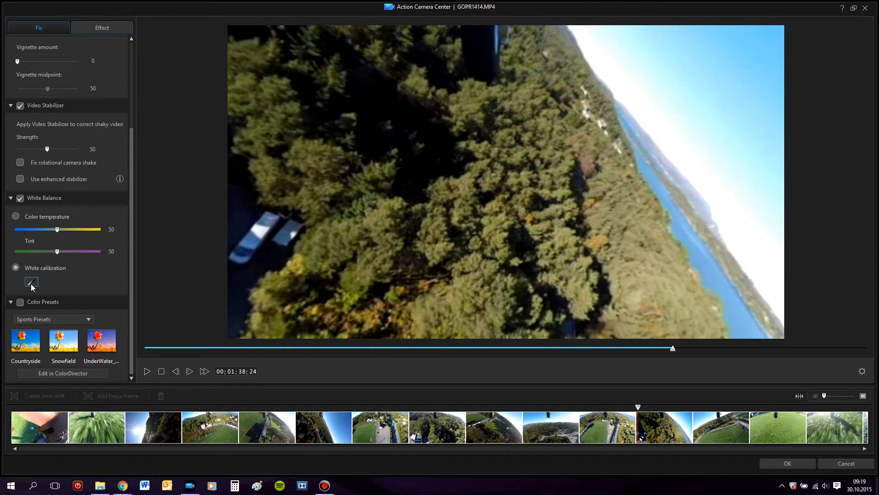
left_click(31, 282)
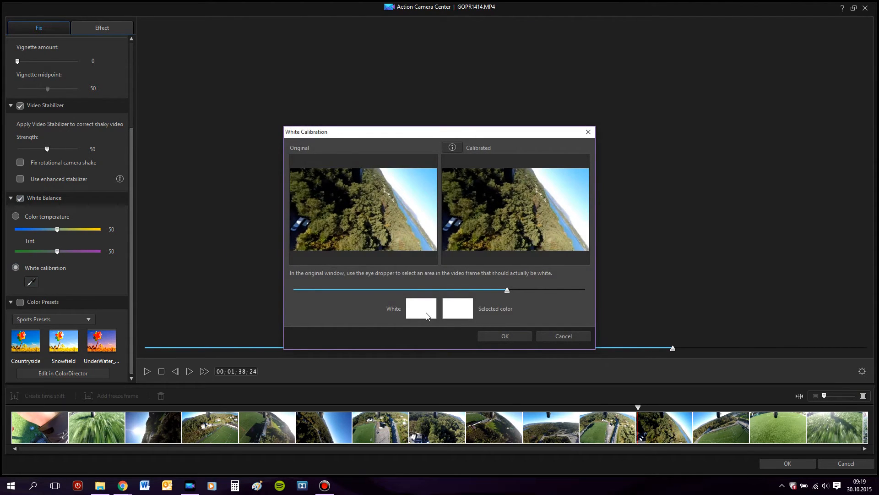
Sample a truly white area of the original frame as the reference and confirm the calibration
left_click(435, 200)
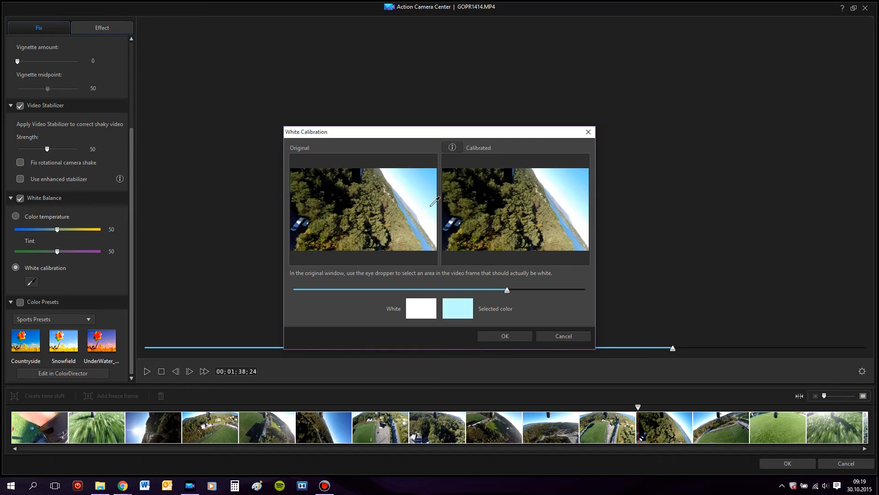
left_click(419, 201)
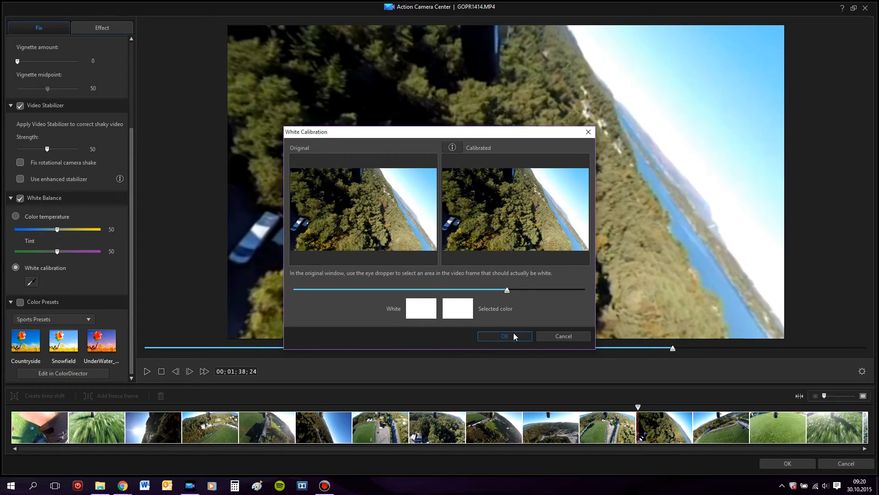
left_click(504, 336)
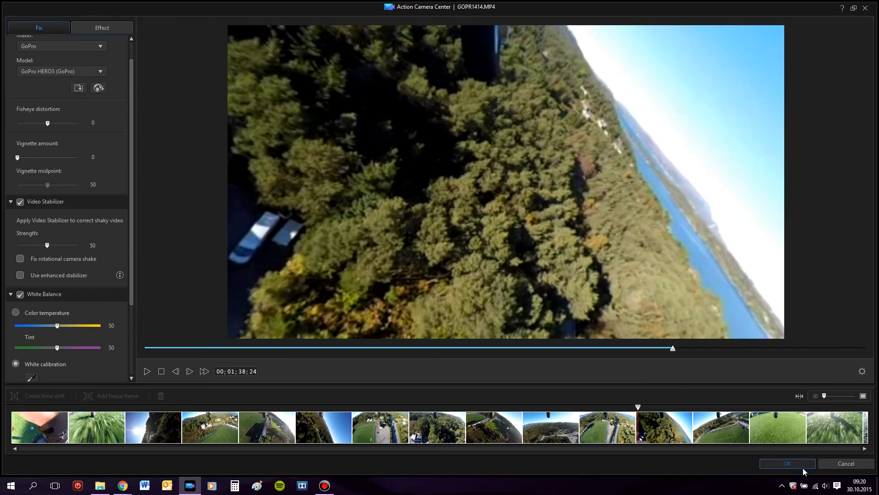
Confirm Action Camera Center so all fixes apply to GOPR1414 on the Edit timeline
left_click(787, 464)
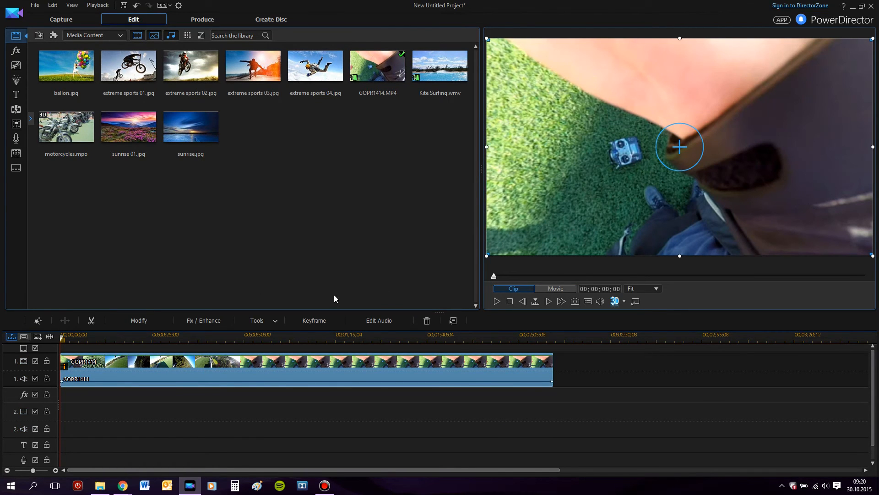
mouse_move(124, 361)
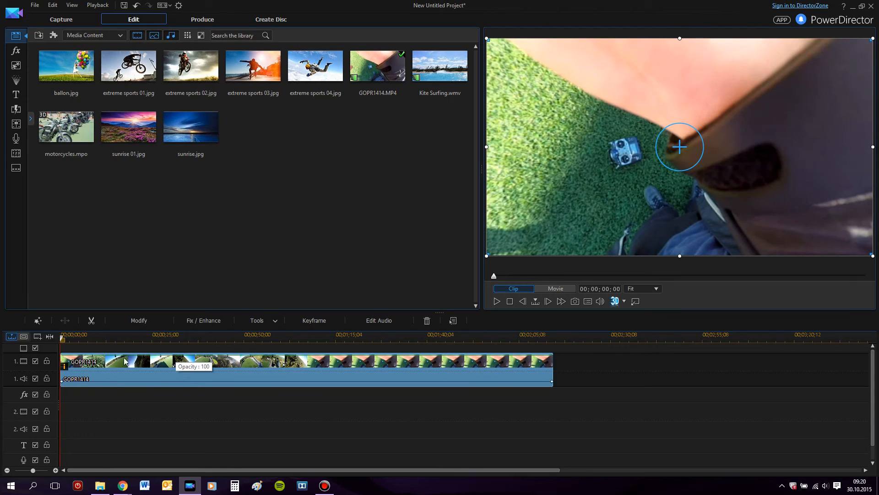
mouse_move(339, 375)
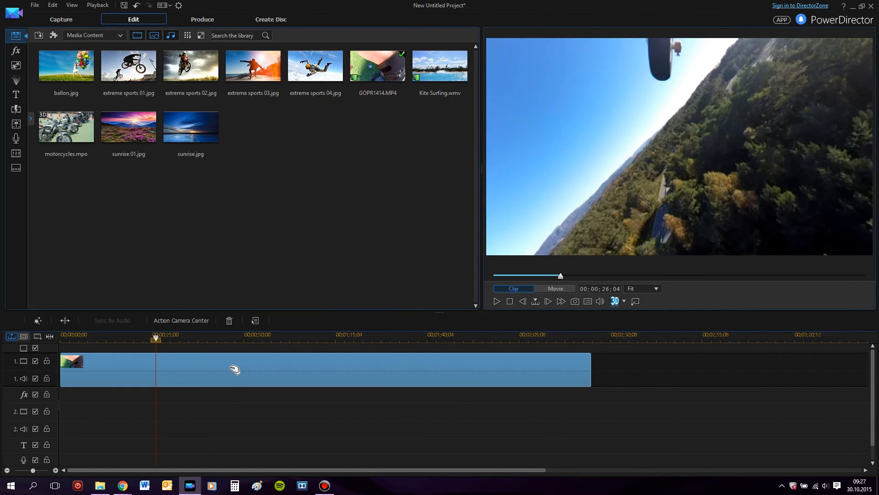
mouse_move(261, 381)
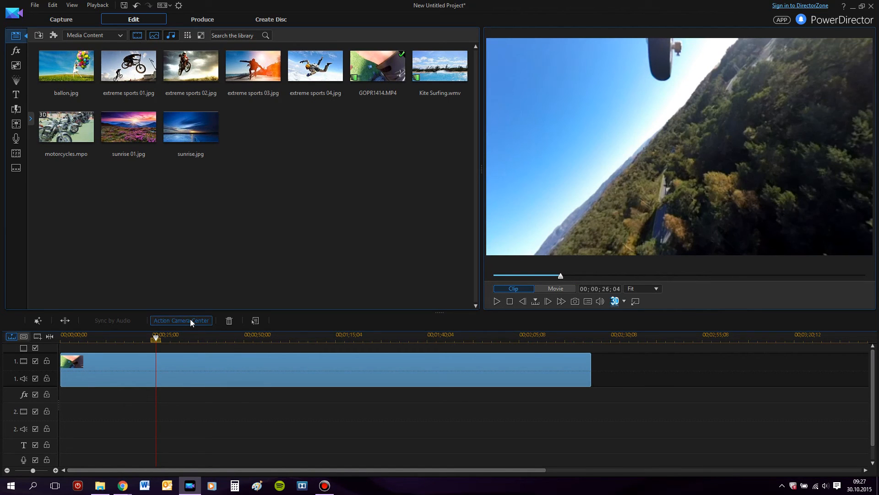
Reopen Action Camera Center for the GOPR1414 clip and go to its Fix settings
left_click(181, 320)
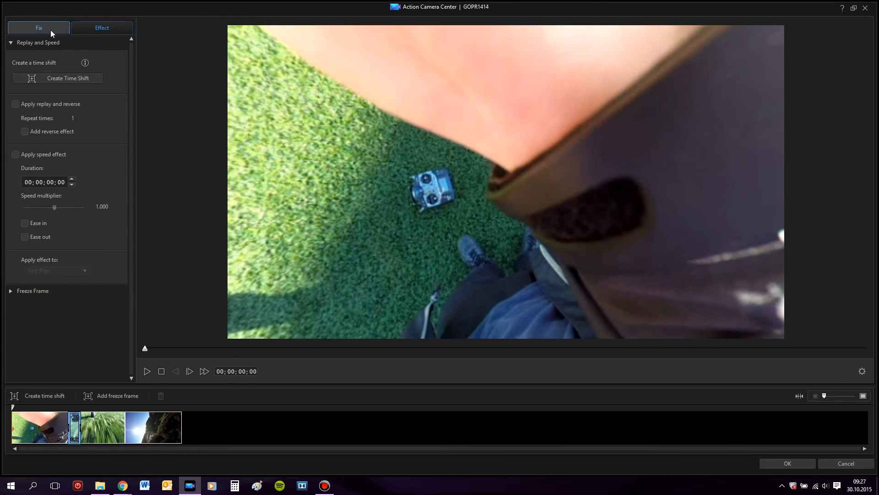
left_click(102, 28)
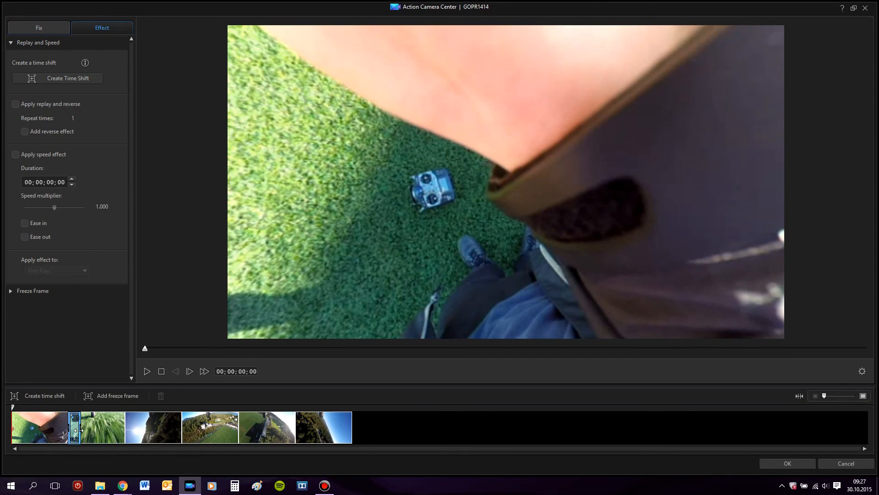